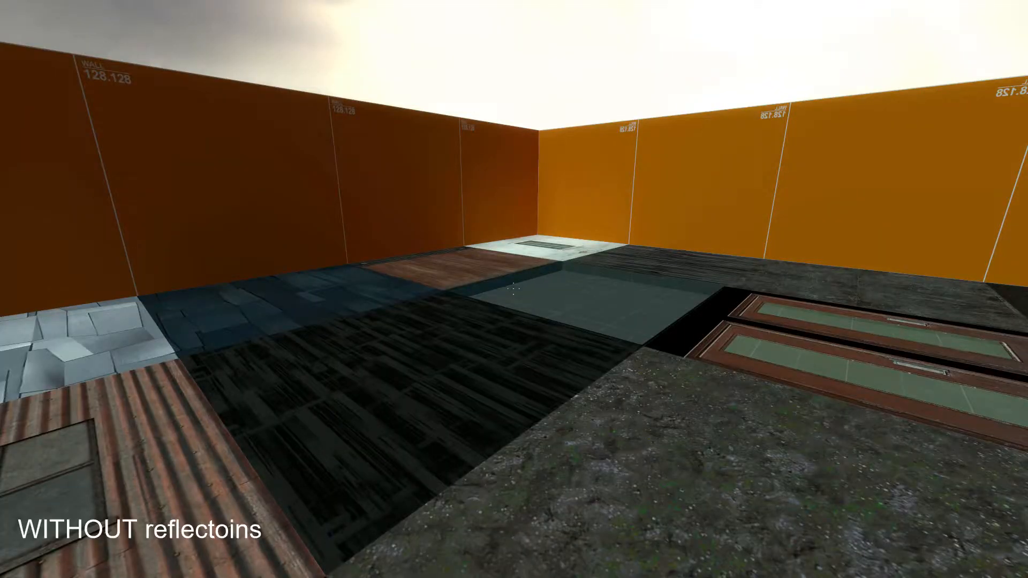
mouse_move(514, 289)
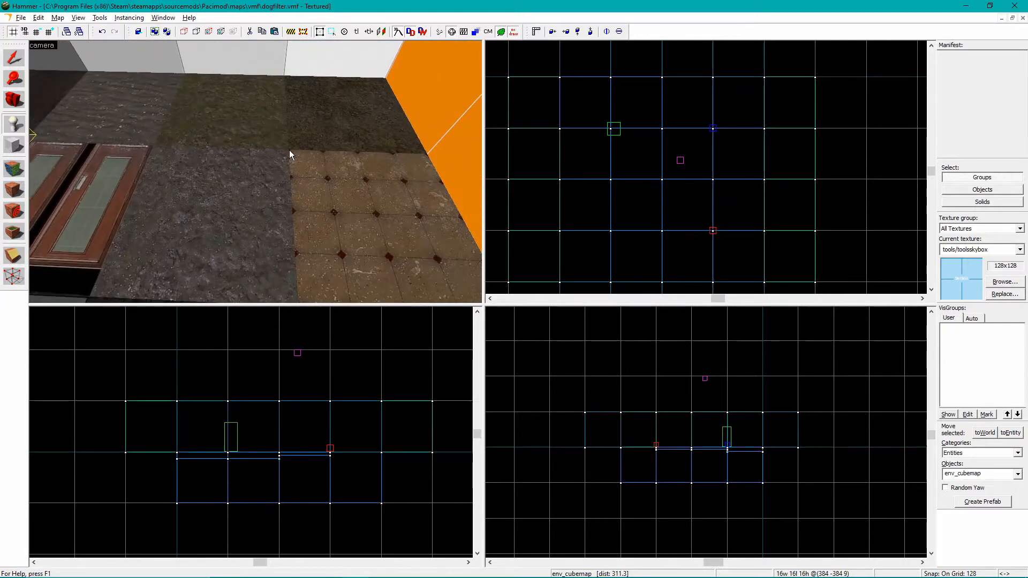
- Select every env_cubemap via the Entity Report and move them up by a Z offset
left_click(56, 18)
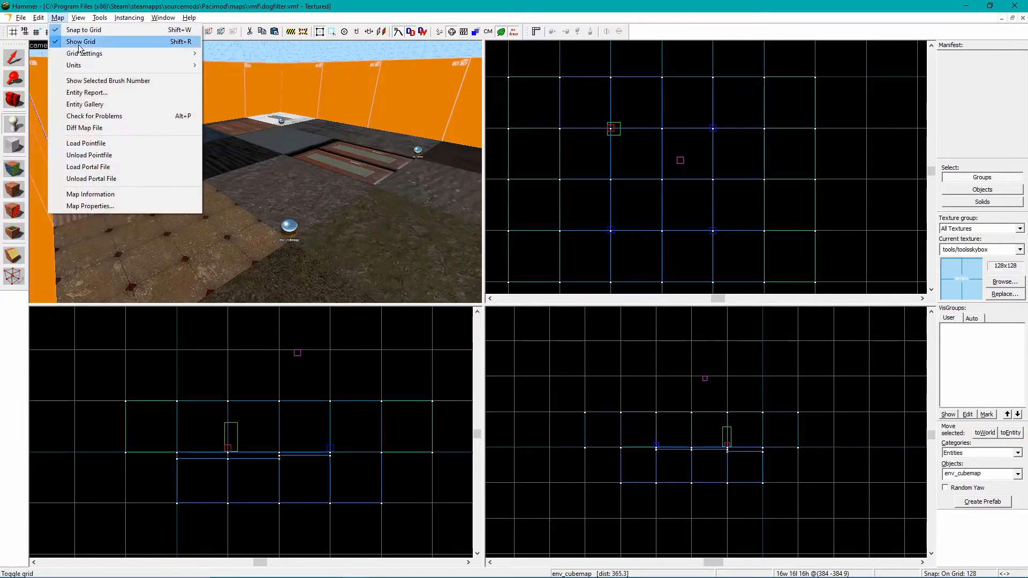
mouse_move(86, 92)
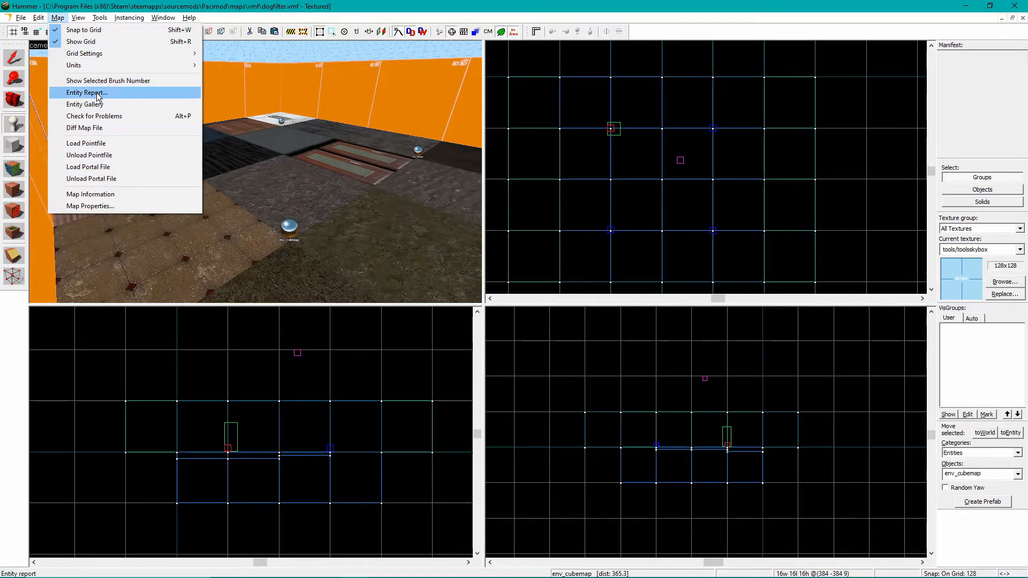
left_click(86, 92)
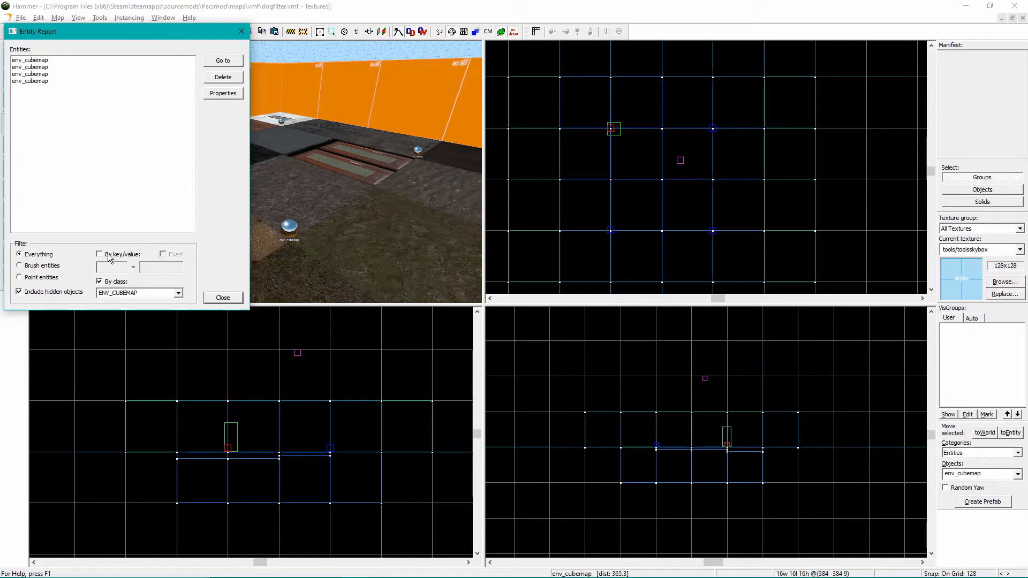
triple_click(135, 292)
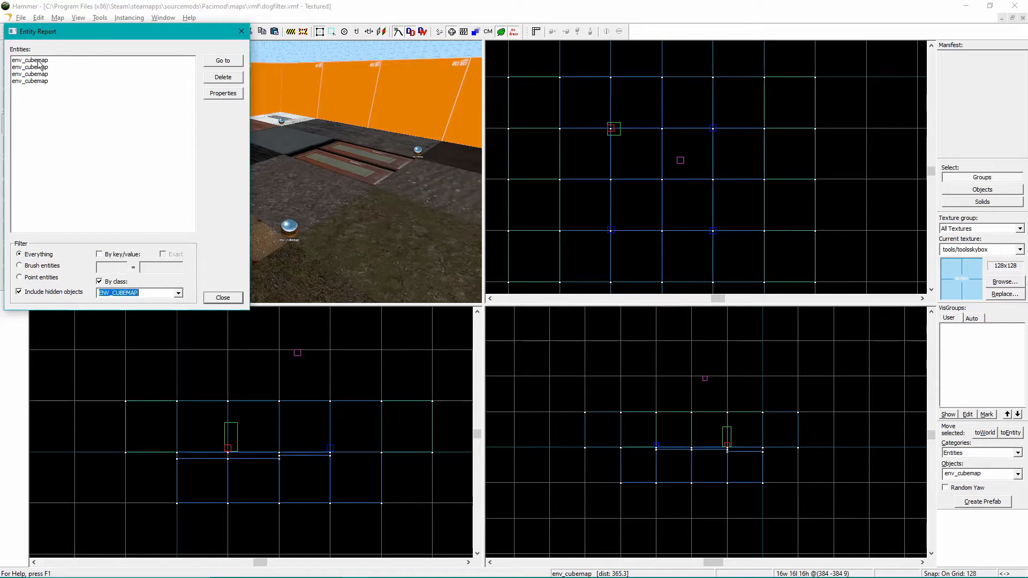
left_click(30, 74)
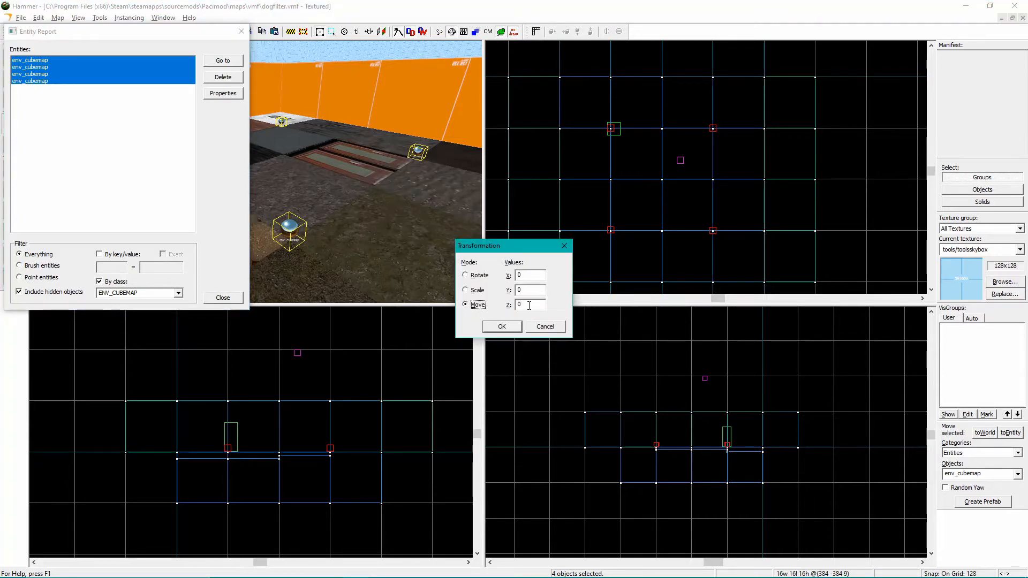
left_click(530, 305)
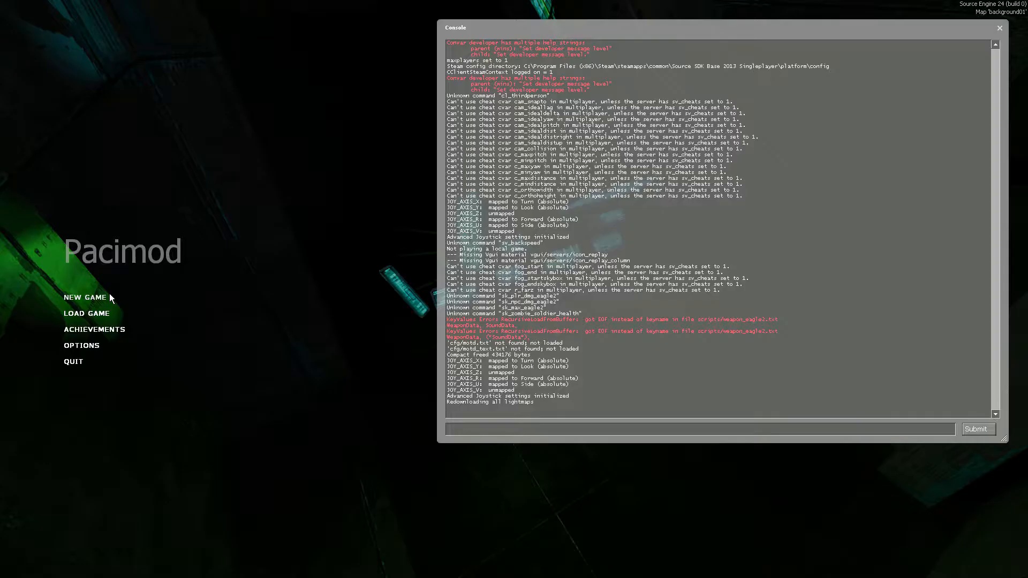
- Run buildcubemaps in the console to regenerate the map's cubemaps
type("buildcubemaps")
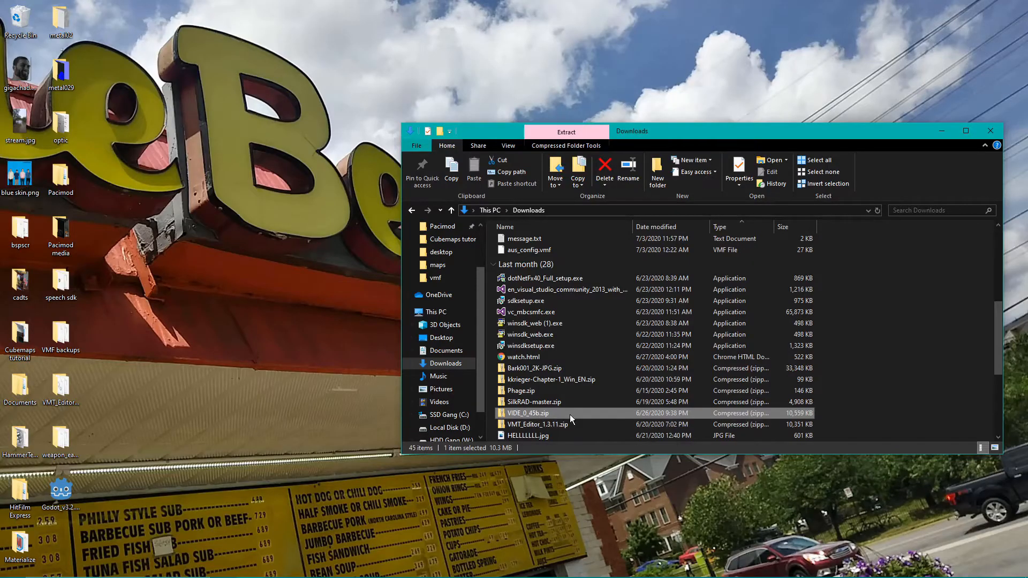
- Extract the VIDE folder from VIDE_0_45b.zip to the desktop and launch VIDE.exe
double_click(535, 414)
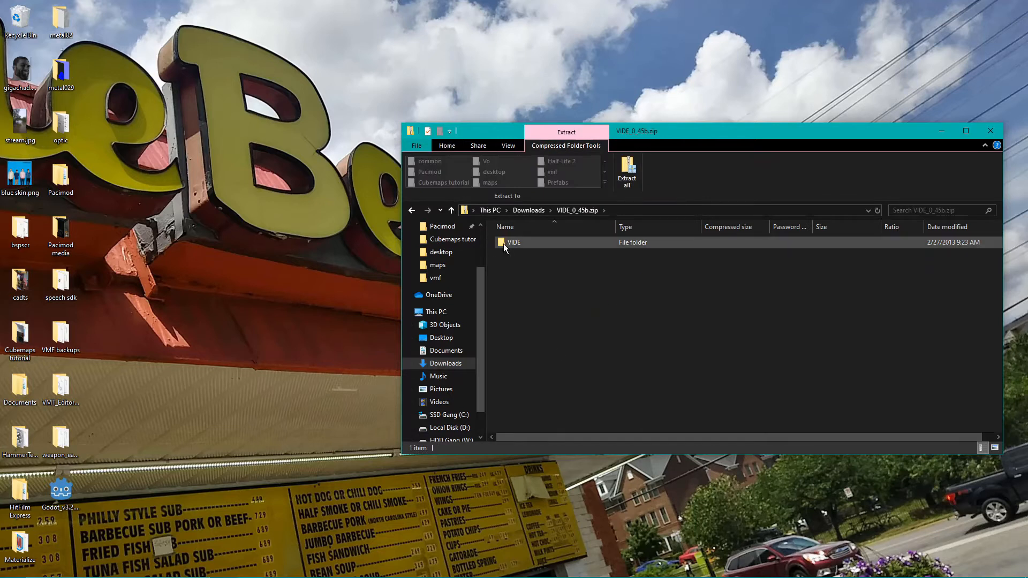
left_click_drag(515, 242, 163, 512)
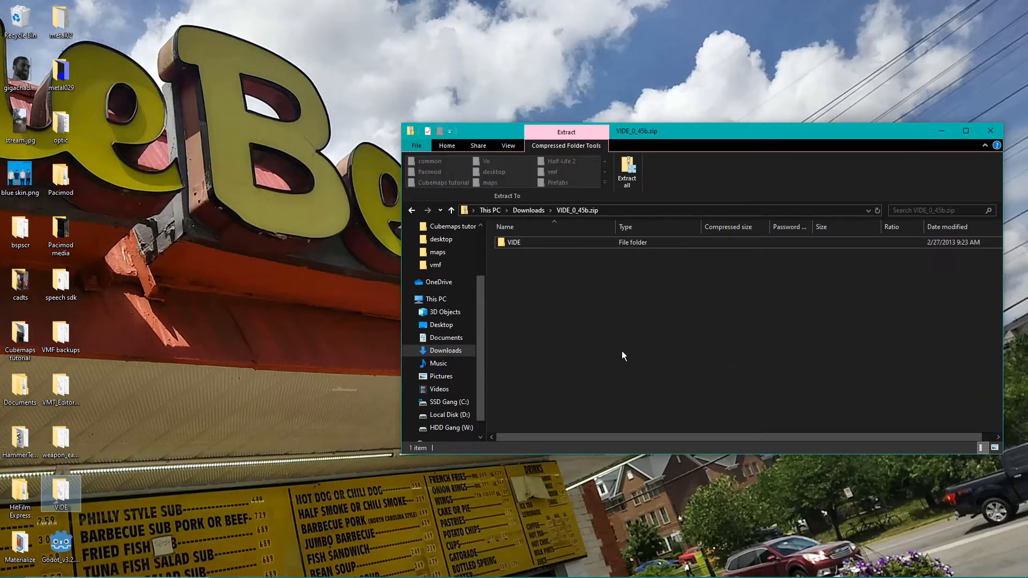
double_click(514, 242)
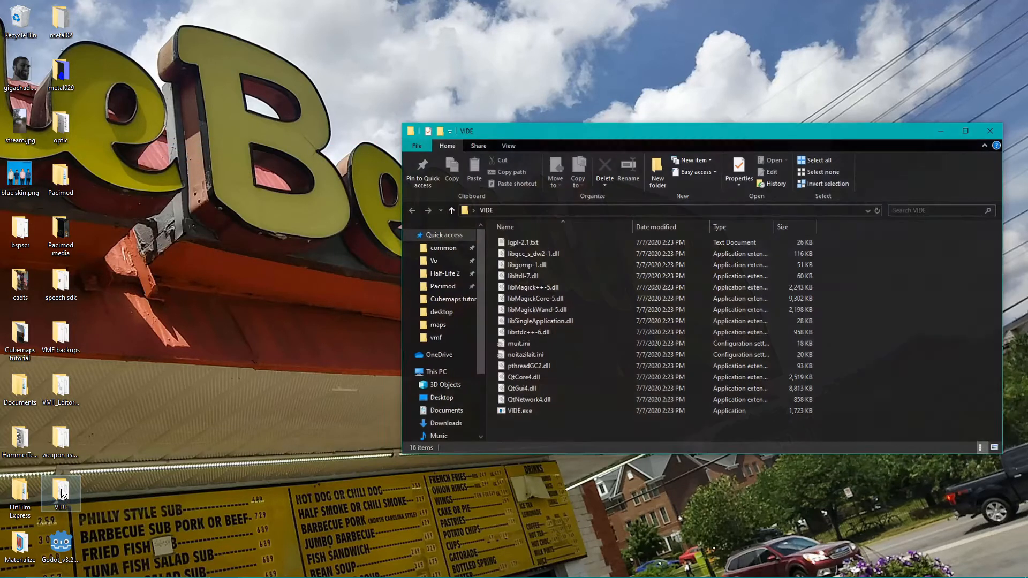
left_click(521, 410)
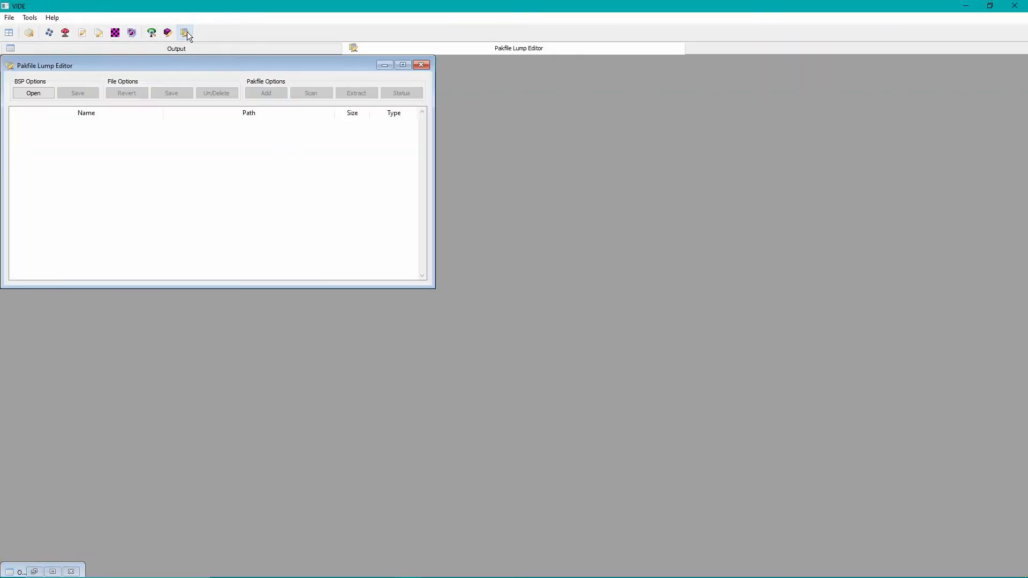
- Load dogfilter.bsp into the Pakfile Lump Editor to list its packed files
left_click(402, 65)
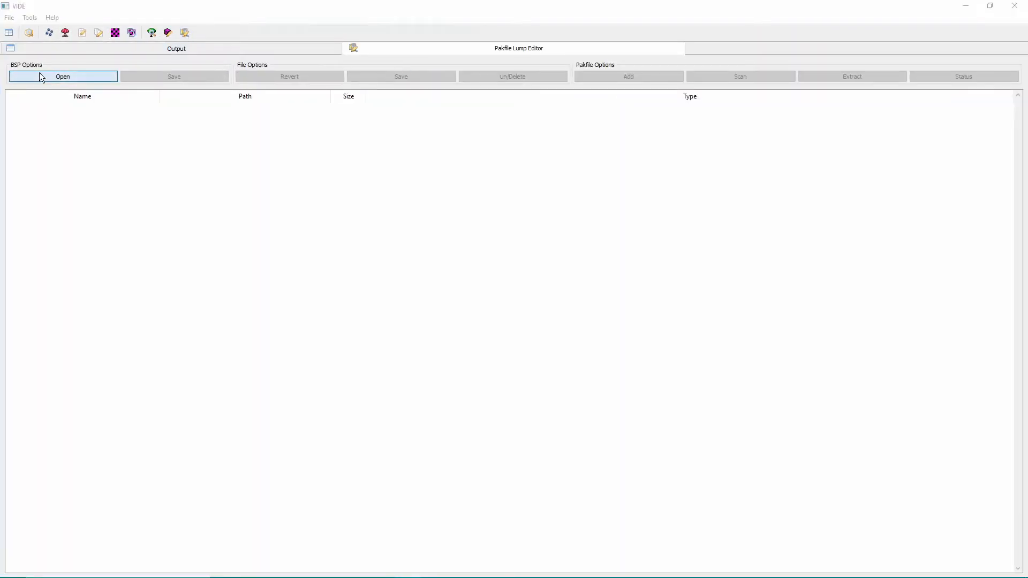
left_click(62, 76)
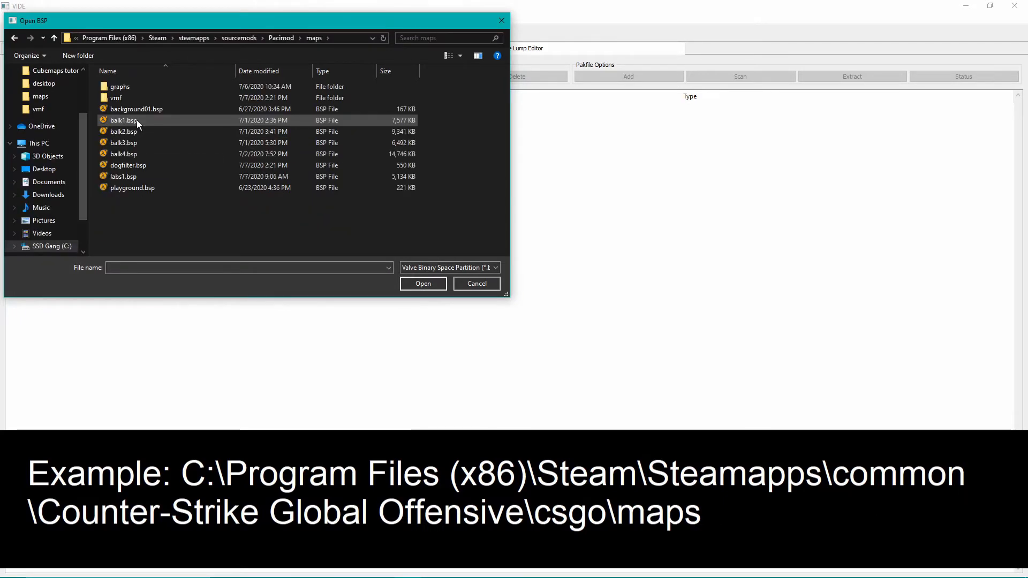
left_click(128, 165)
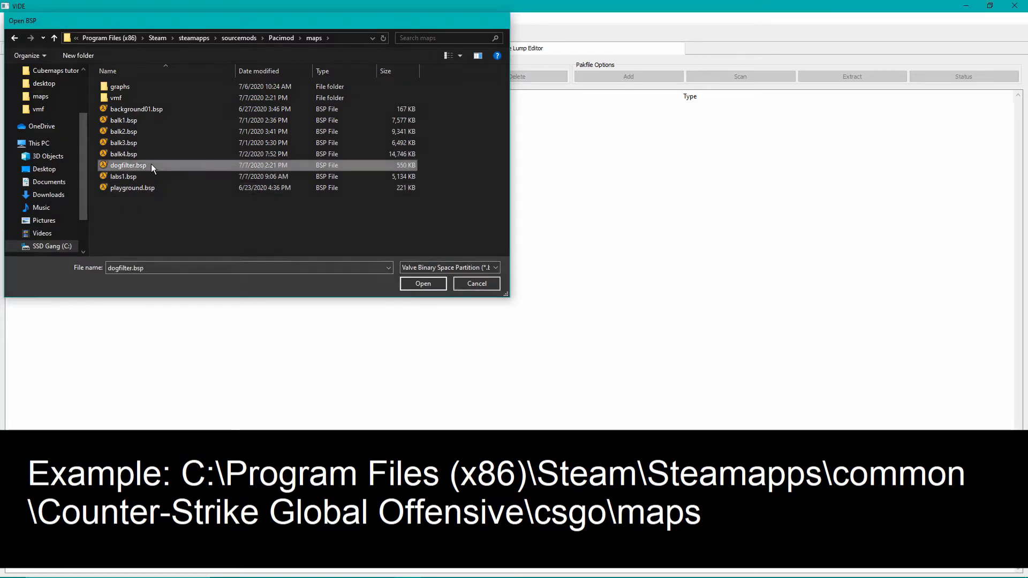
left_click(423, 282)
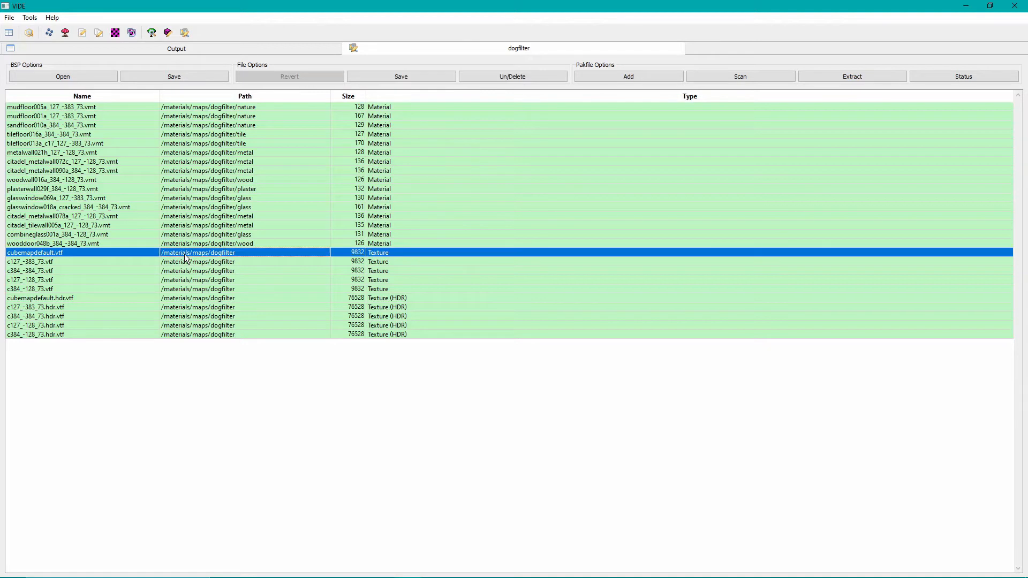
- Mark the cubemap textures from cubemapdefault.vtf through the last .hdr.vtf as deleted
left_click(29, 334)
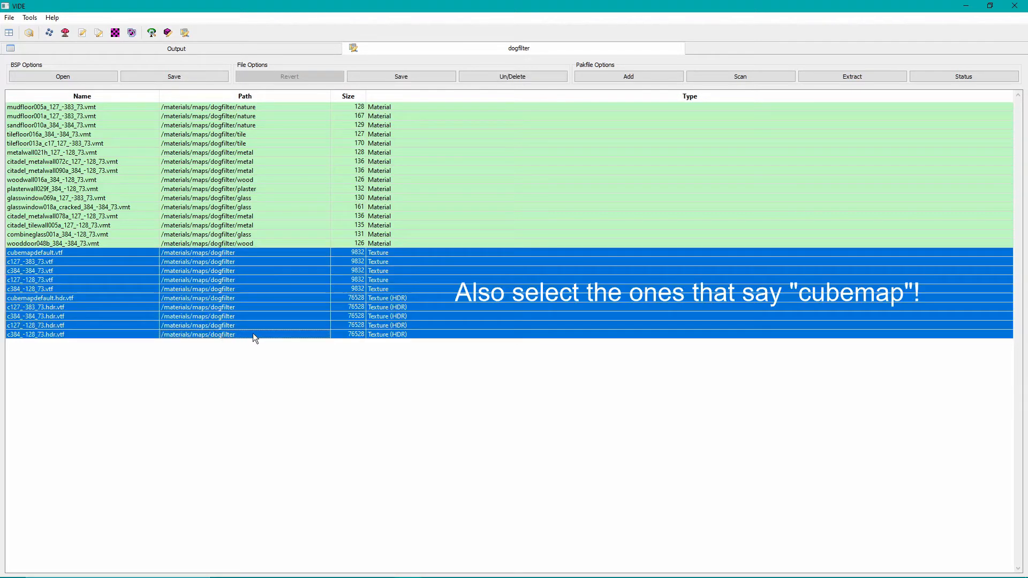
left_click(514, 76)
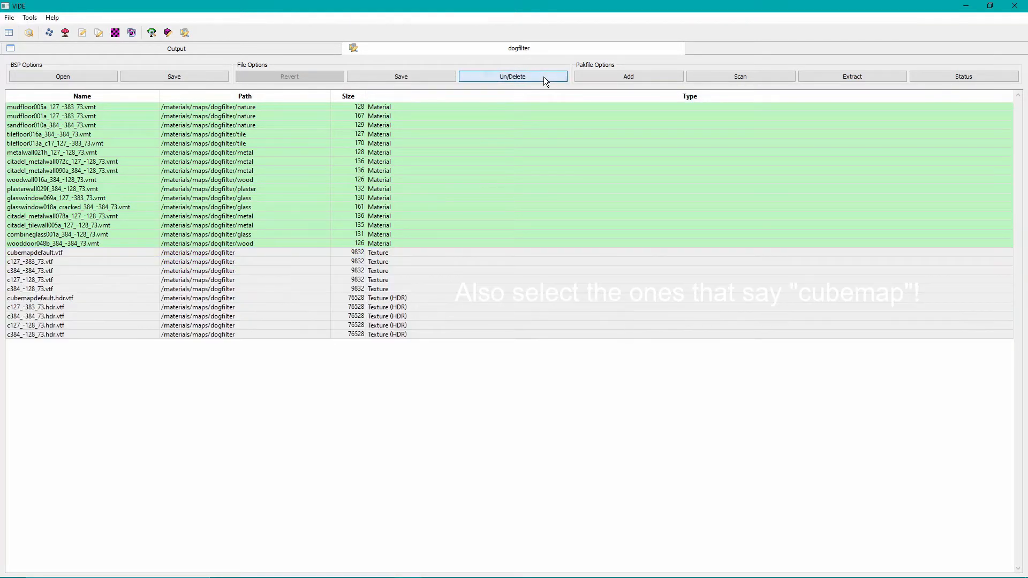
left_click(513, 76)
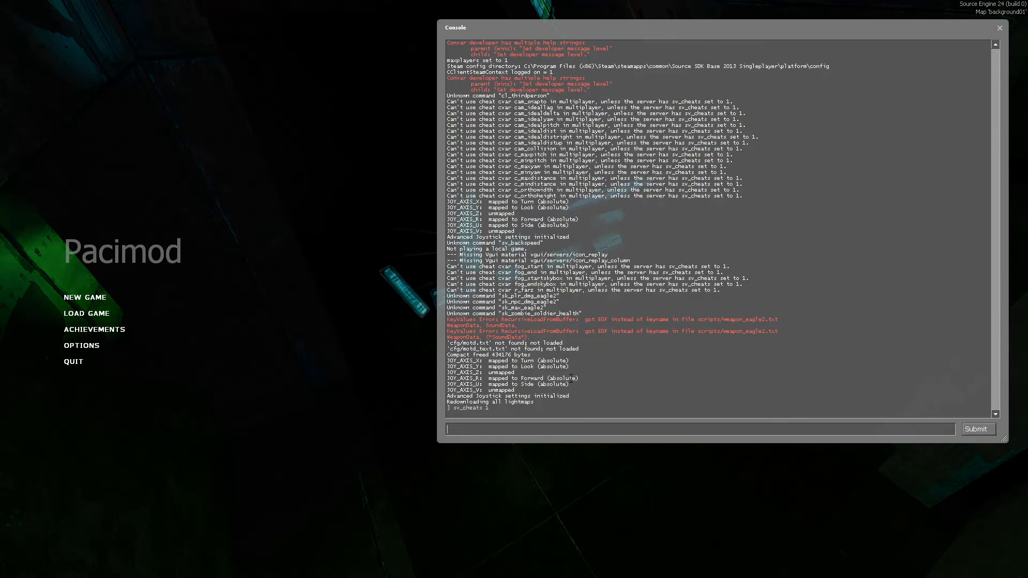
- Enter mat_specular 0 after sv_cheats 1 and begin the map reload command
type("mat_specular 0")
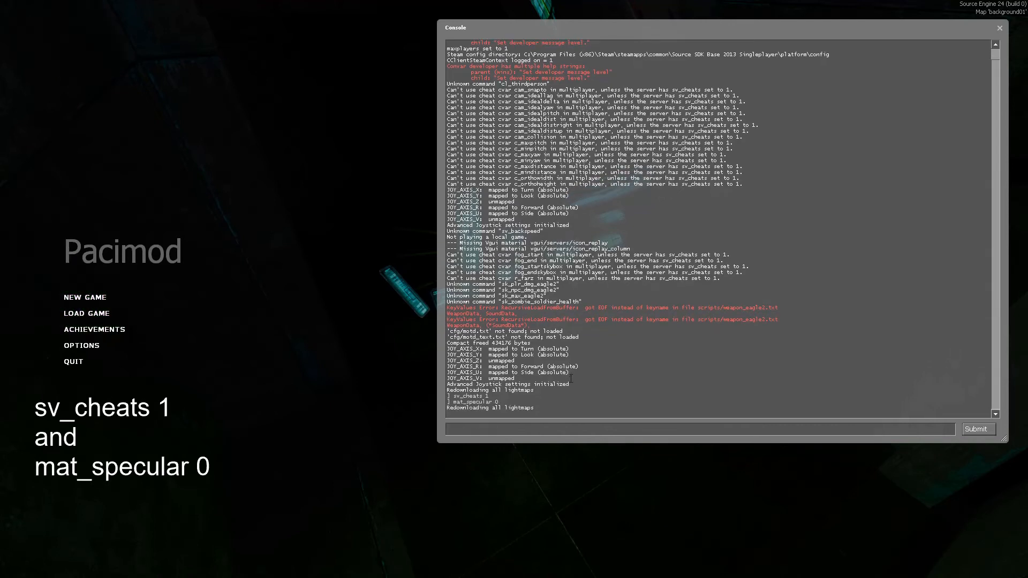
type("map")
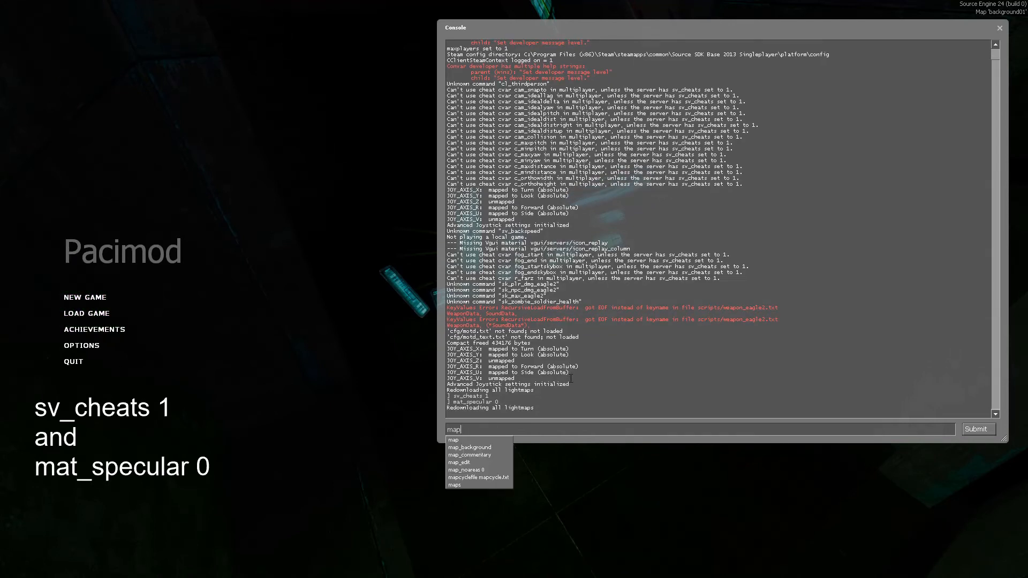